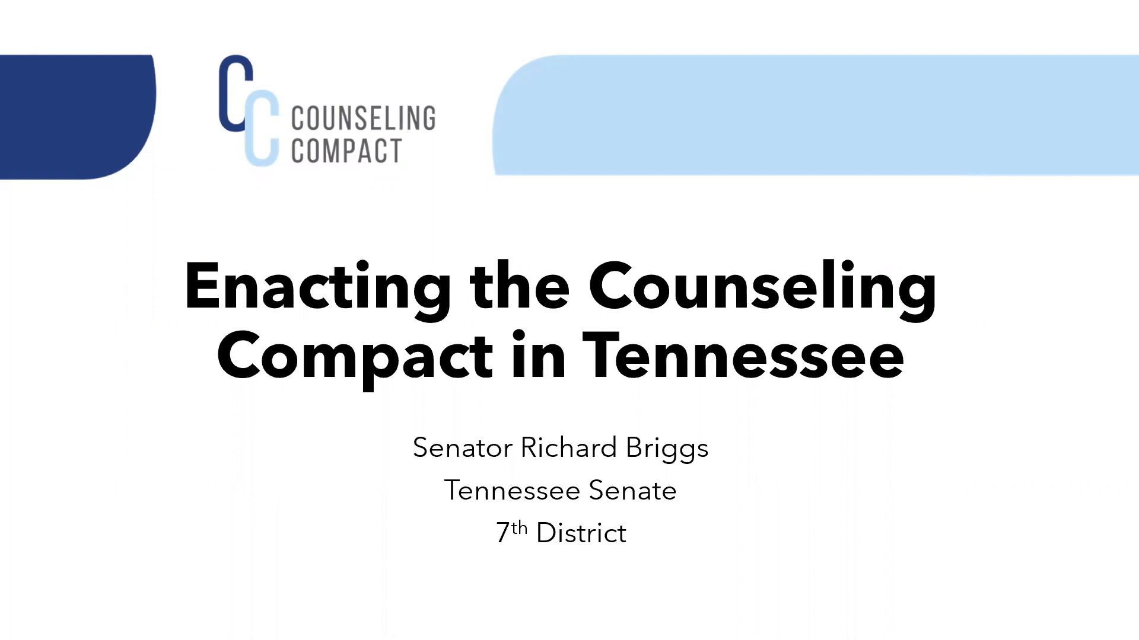
mouse_move(376, 234)
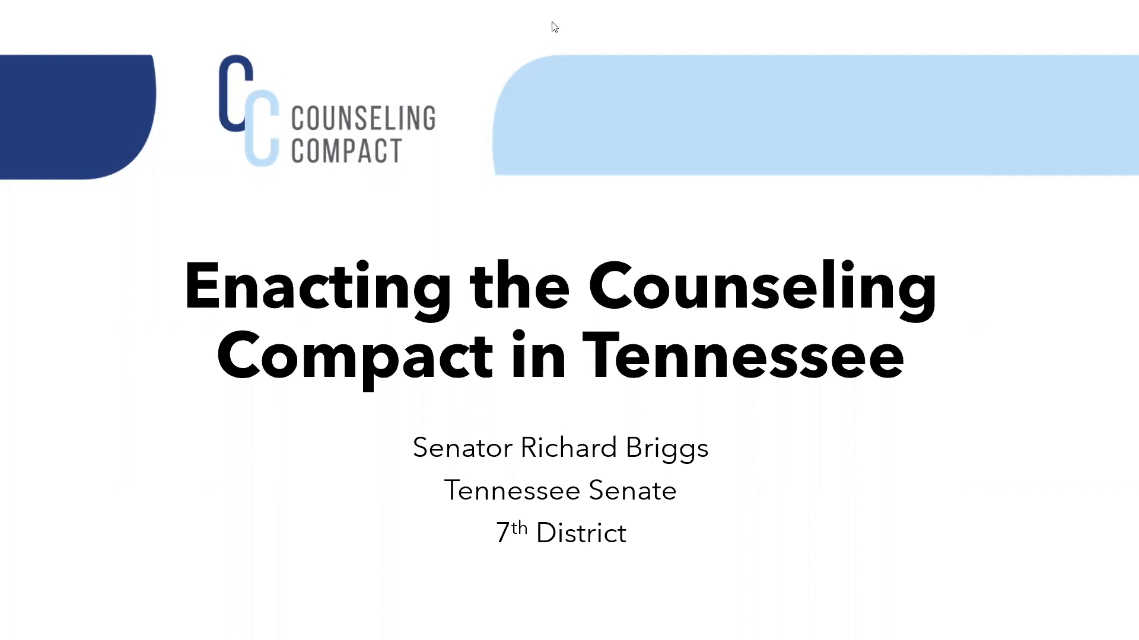
mouse_move(678, 41)
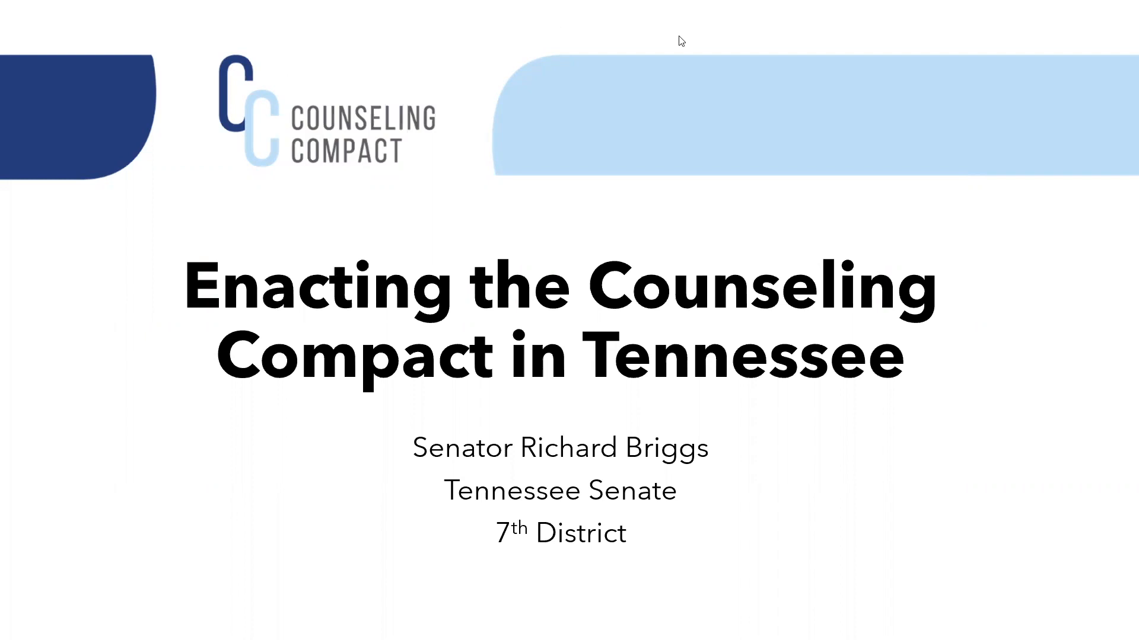